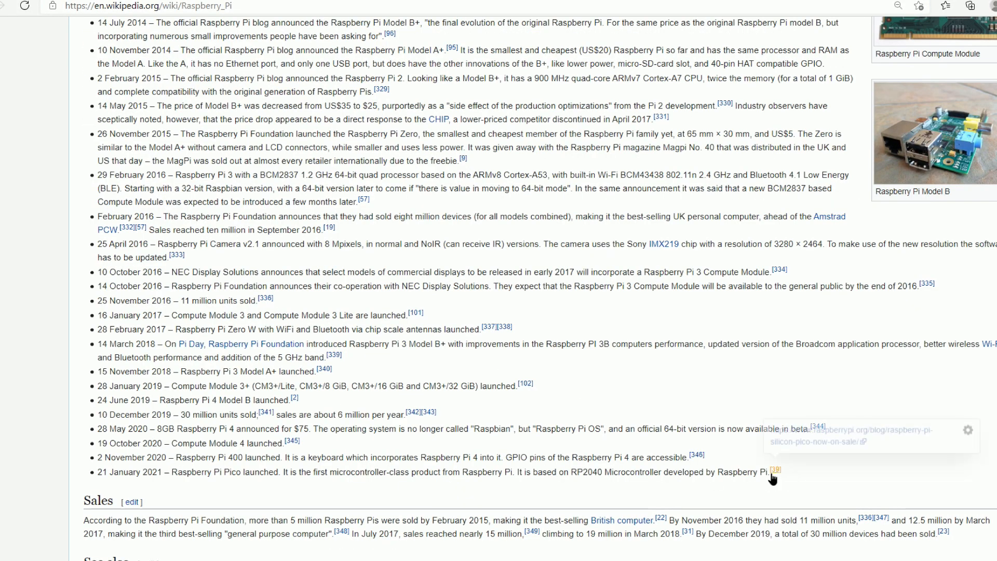
Highlight the 2017–2021 timeline entries, clear the selection, and select a word near the comparison table
{"action": "left_click_drag", "start_coordinate": [111, 386], "coordinate": [771, 471]}
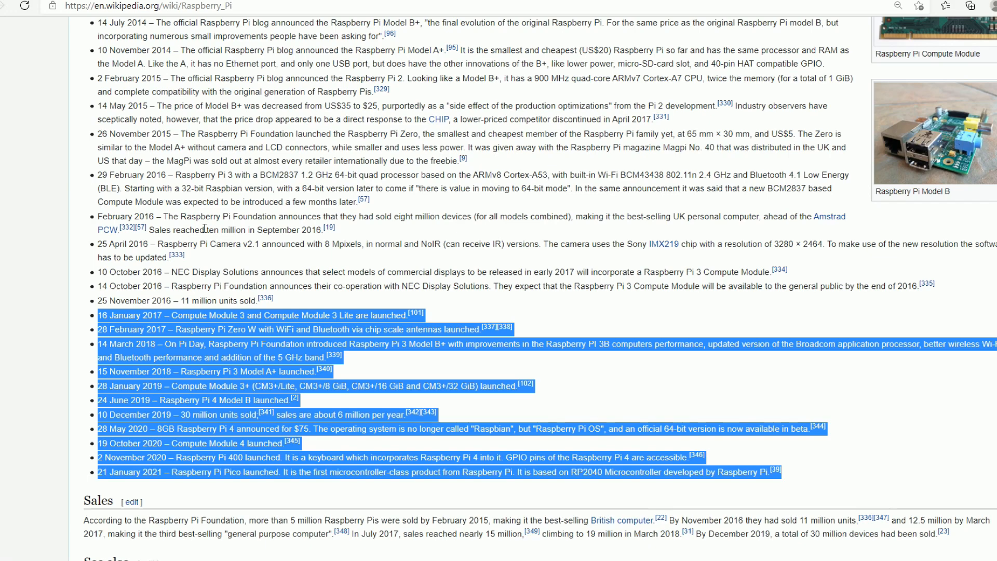
{"action": "left_click", "coordinate": [387, 290]}
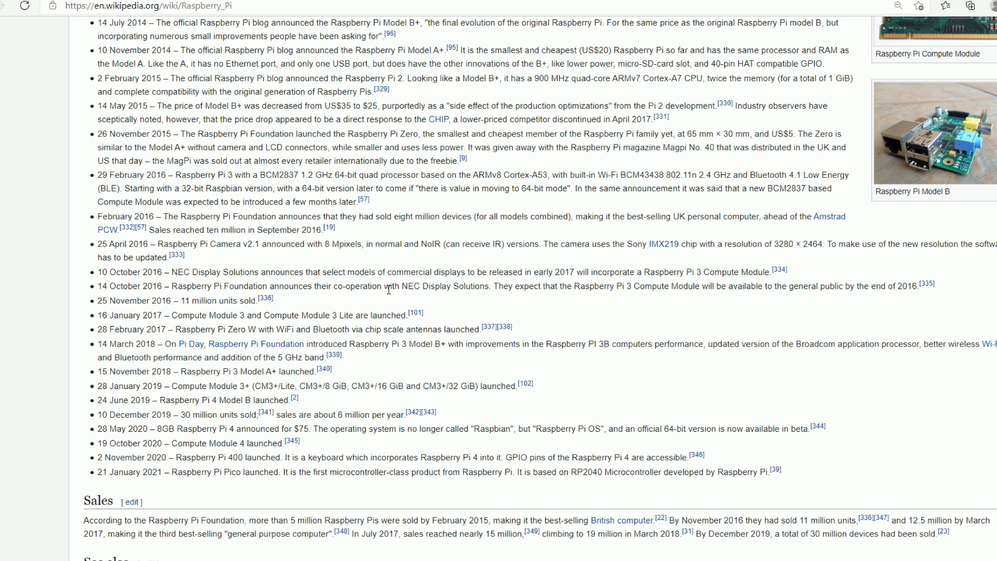
{"action": "mouse_move", "coordinate": [320, 349]}
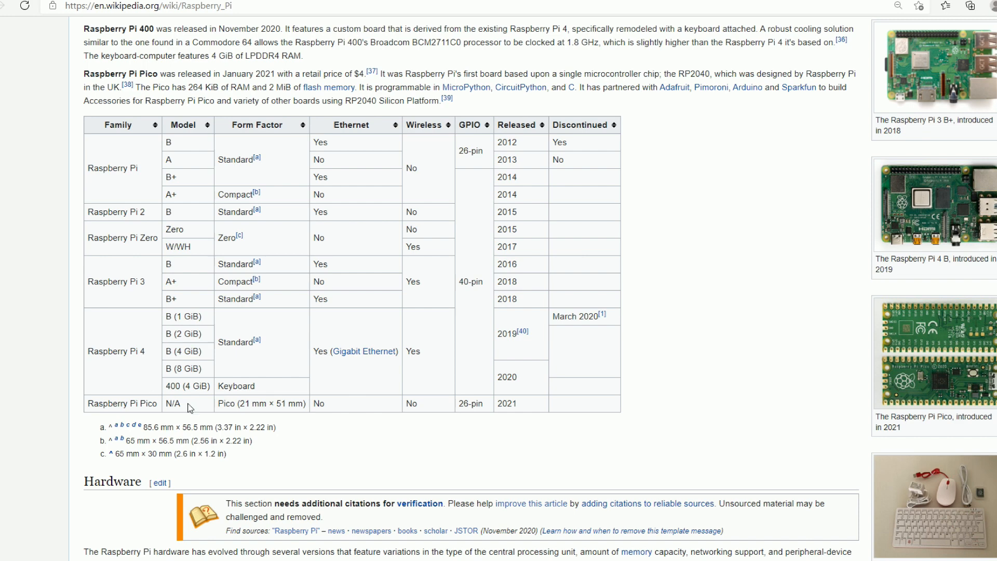
{"action": "double_click", "coordinate": [507, 376]}
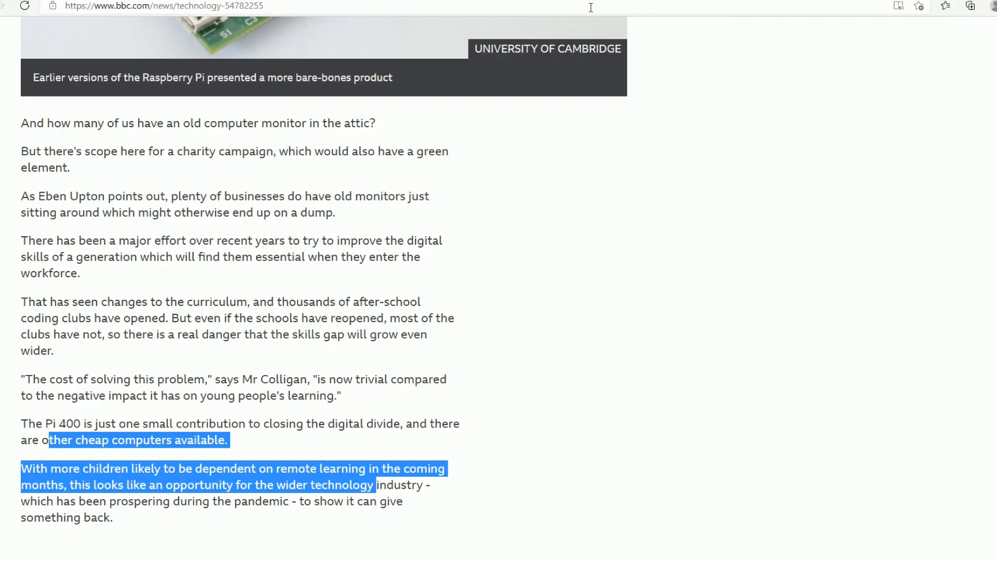
Switch from the BBC Pi 400 article back to the Wikipedia specifications table tab
{"action": "left_click", "coordinate": [159, 6]}
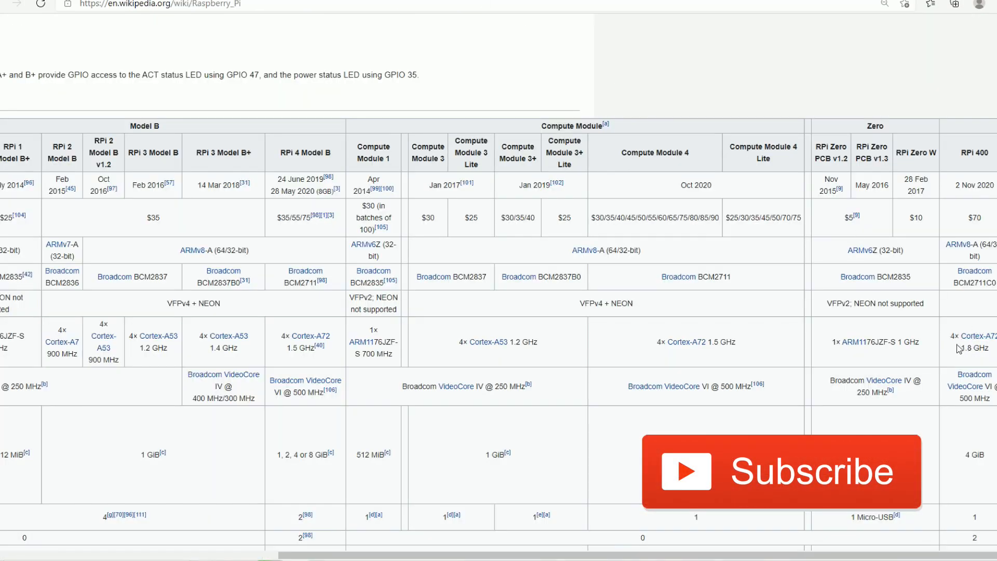
{"action": "double_click", "coordinate": [970, 342]}
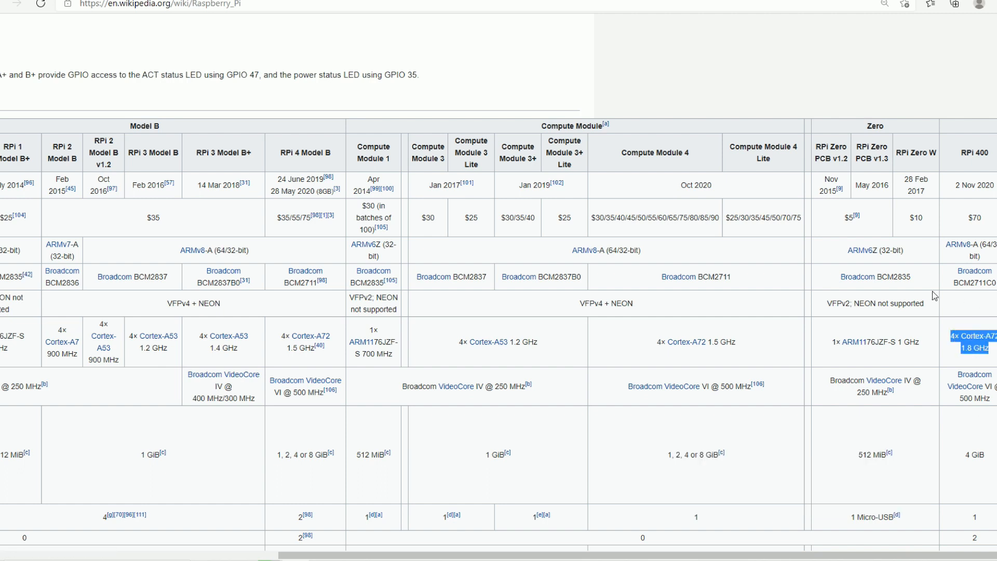
{"action": "mouse_move", "coordinate": [936, 339]}
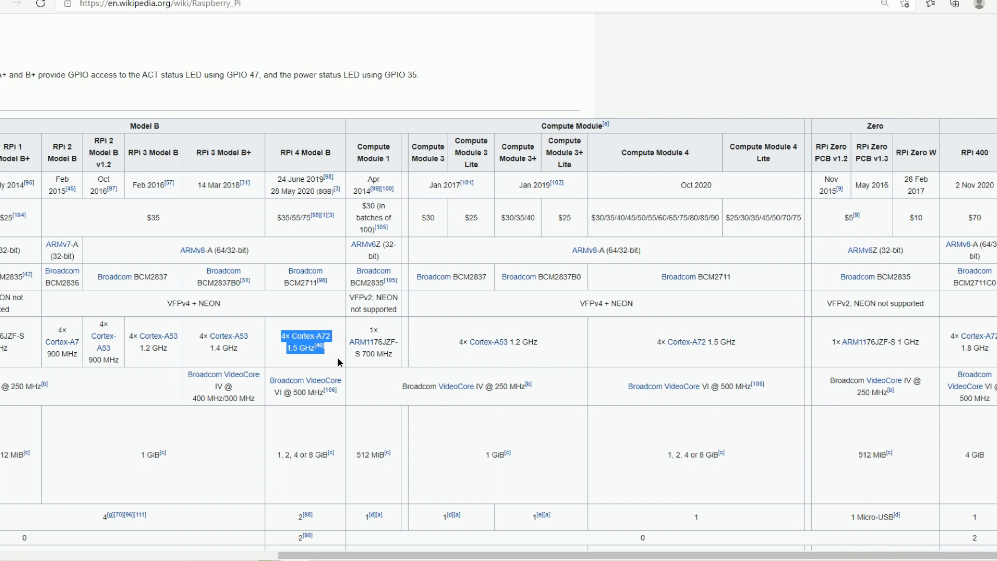
{"action": "mouse_move", "coordinate": [406, 308]}
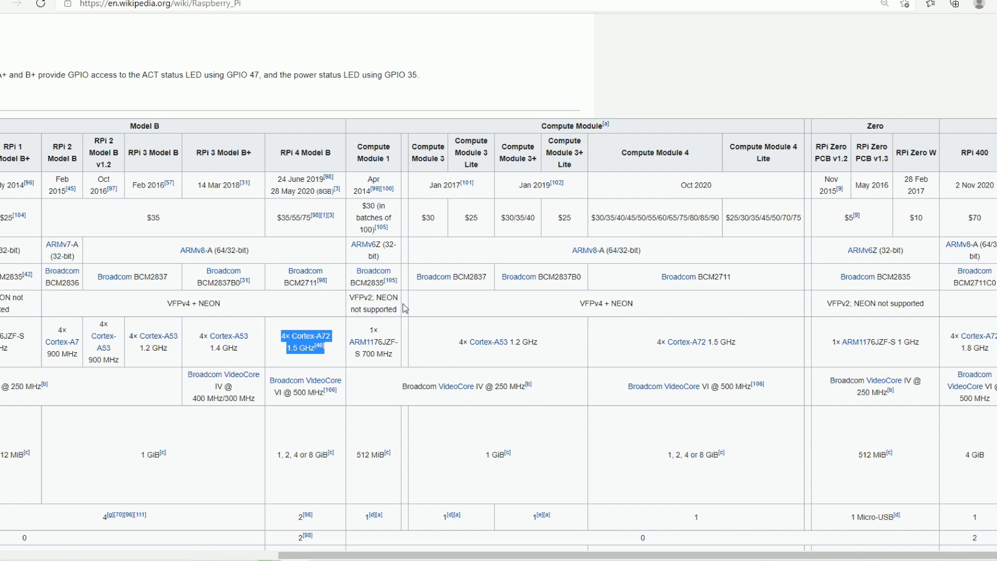
{"action": "mouse_move", "coordinate": [406, 332]}
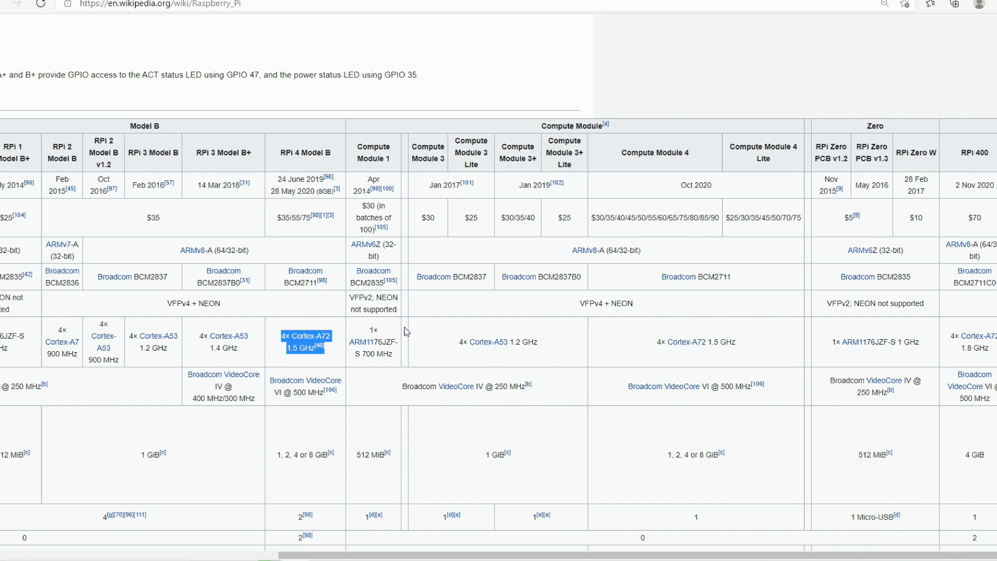
{"action": "mouse_move", "coordinate": [306, 229]}
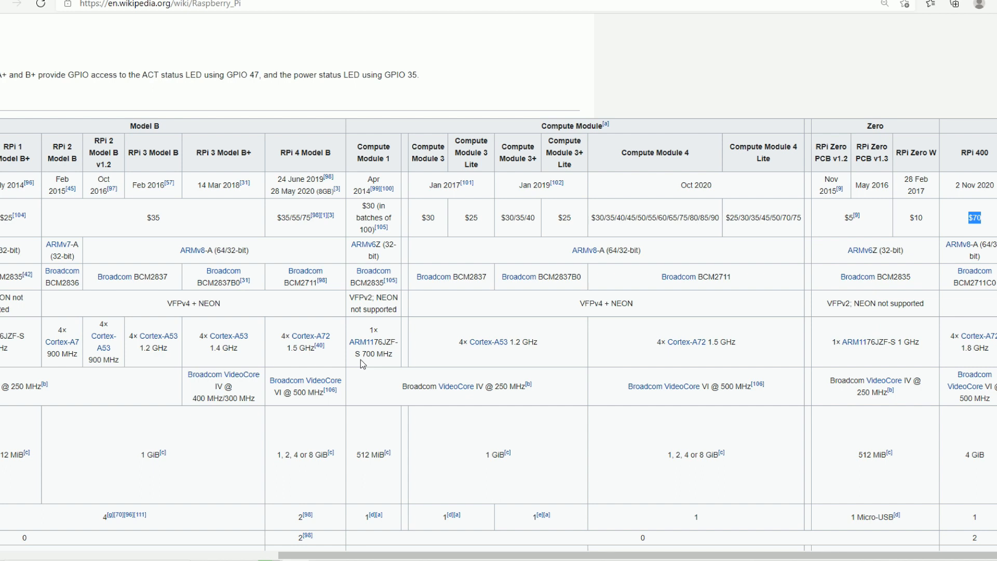
{"action": "mouse_move", "coordinate": [299, 268]}
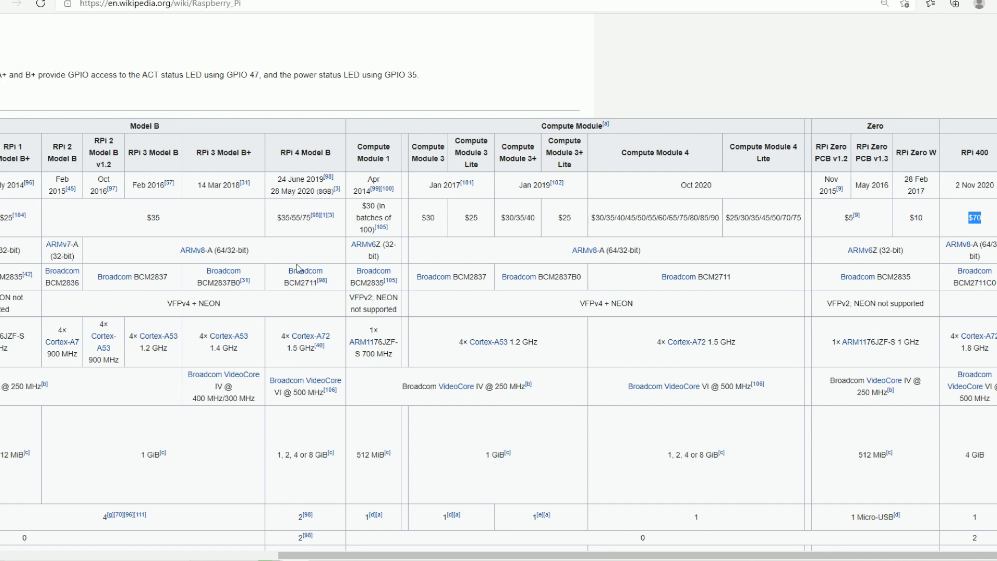
{"action": "mouse_move", "coordinate": [395, 237]}
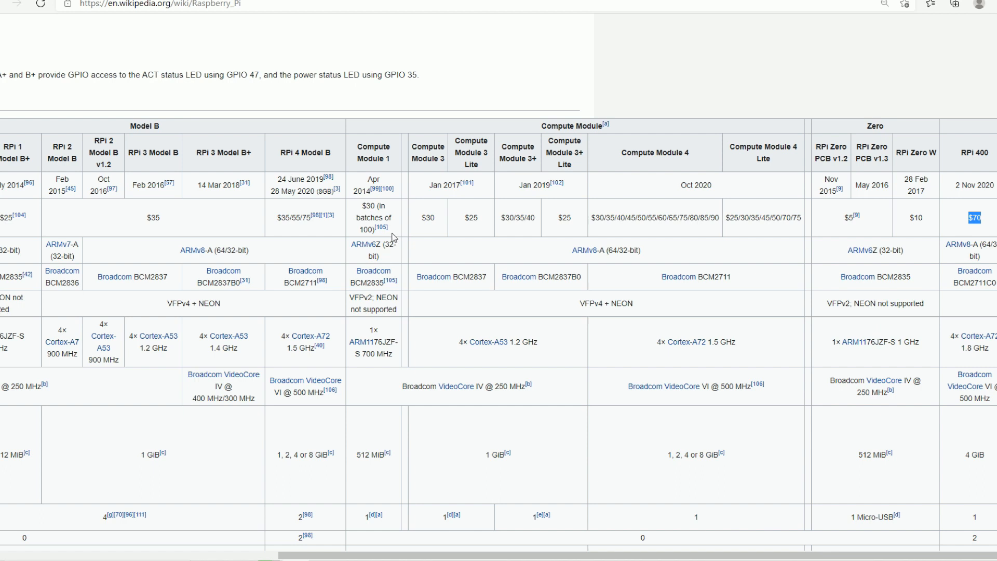
{"action": "mouse_move", "coordinate": [384, 262]}
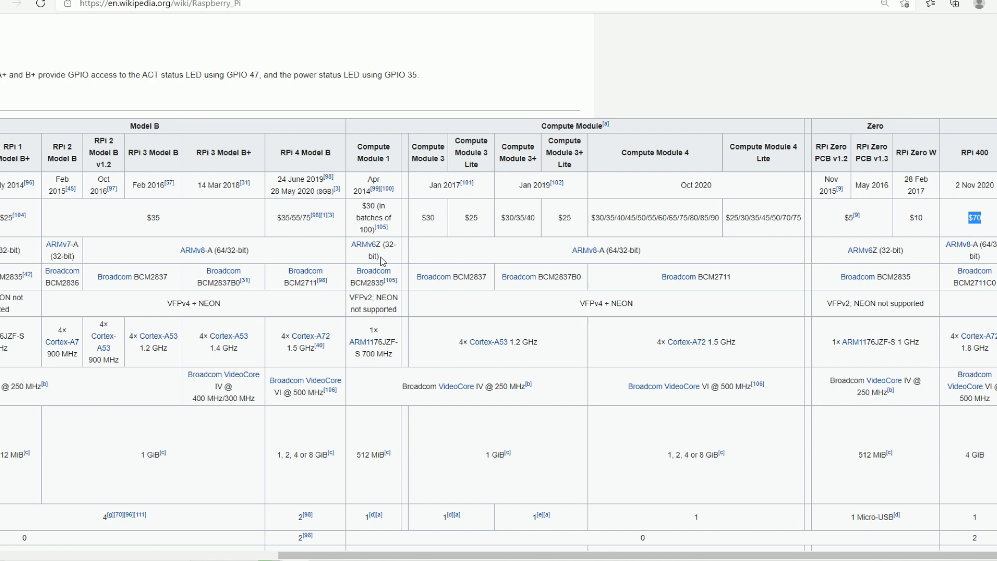
{"action": "mouse_move", "coordinate": [381, 262]}
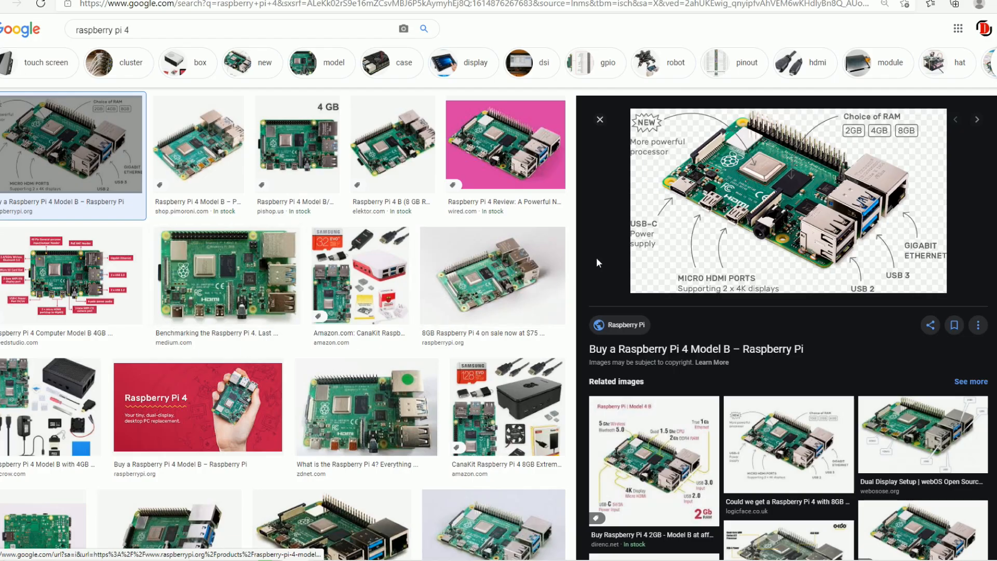
{"action": "mouse_move", "coordinate": [886, 285]}
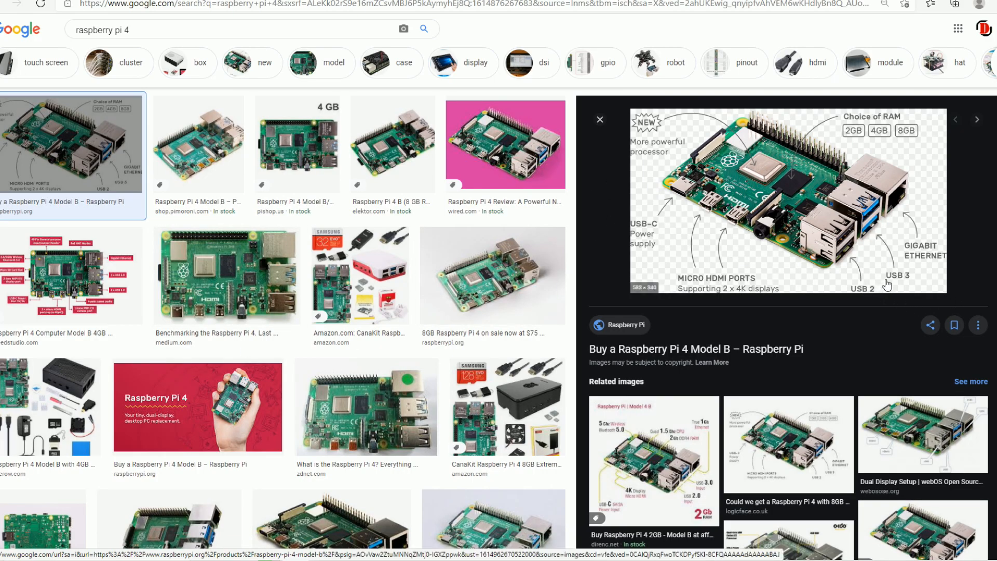
{"action": "mouse_move", "coordinate": [856, 271]}
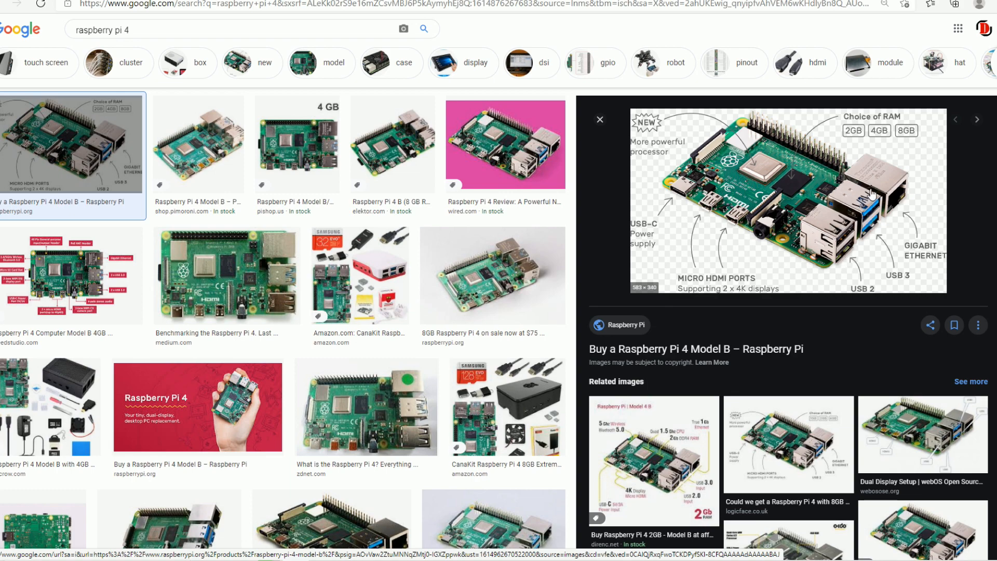
{"action": "mouse_move", "coordinate": [878, 196]}
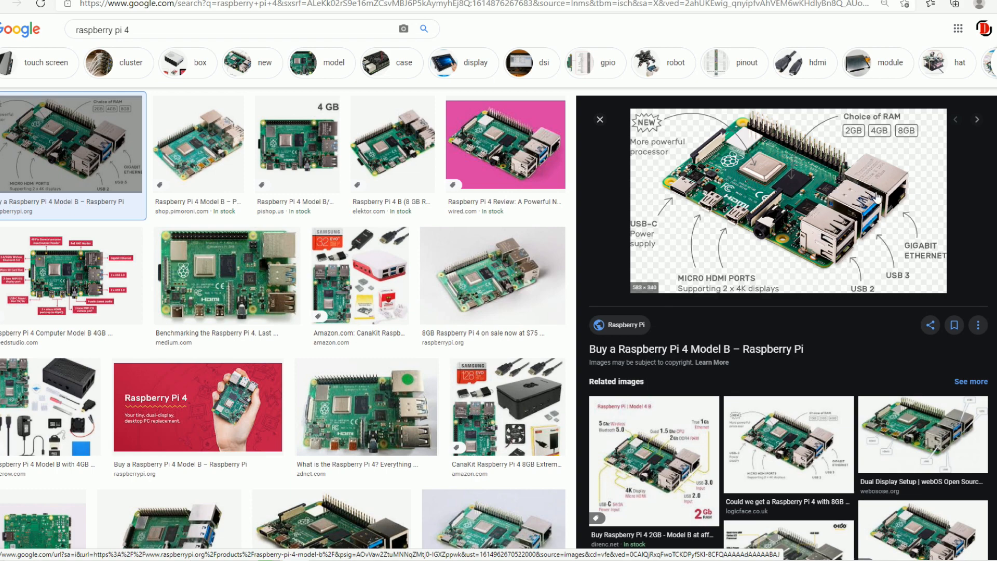
{"action": "mouse_move", "coordinate": [866, 213]}
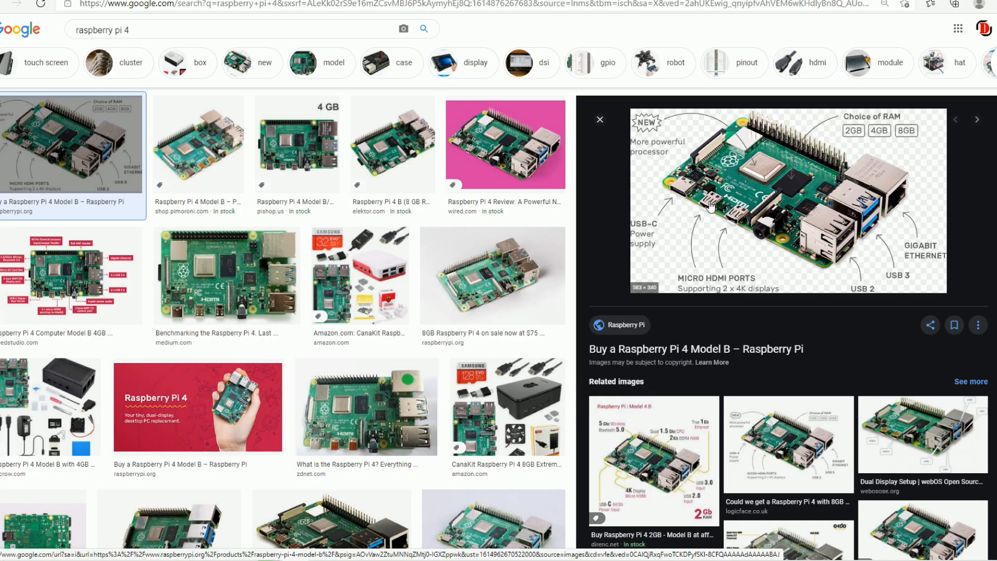
{"action": "mouse_move", "coordinate": [743, 219]}
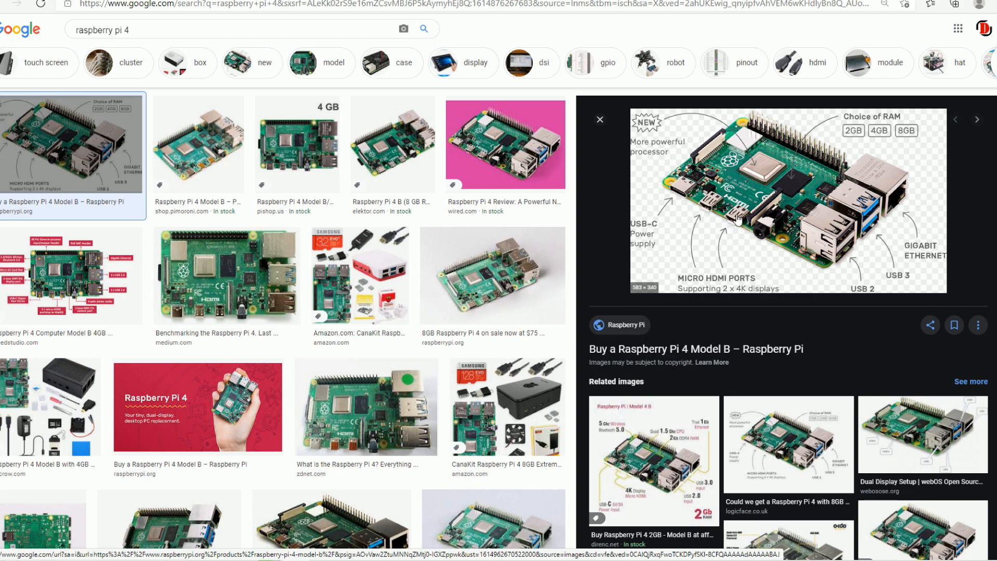
{"action": "mouse_move", "coordinate": [731, 221]}
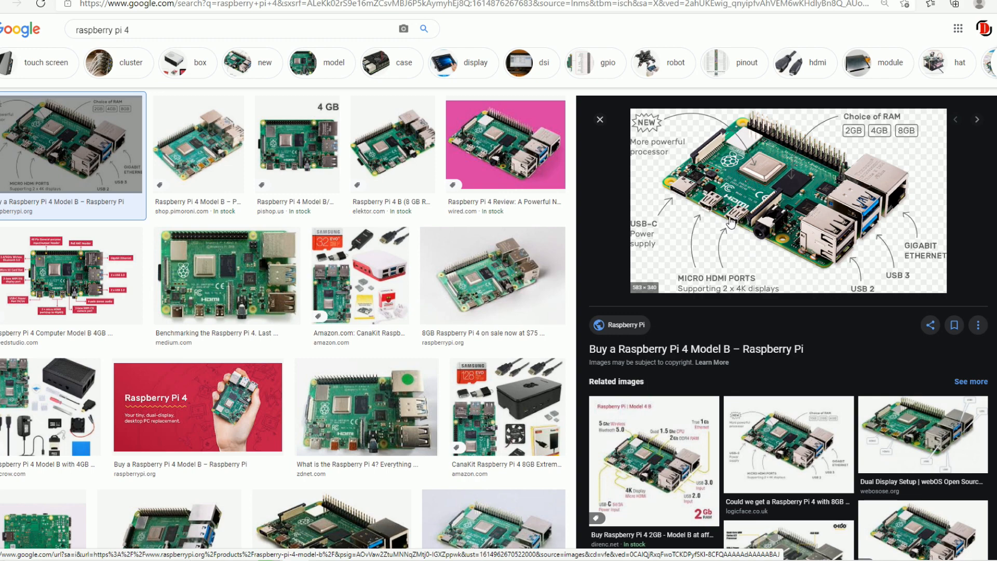
{"action": "mouse_move", "coordinate": [797, 200]}
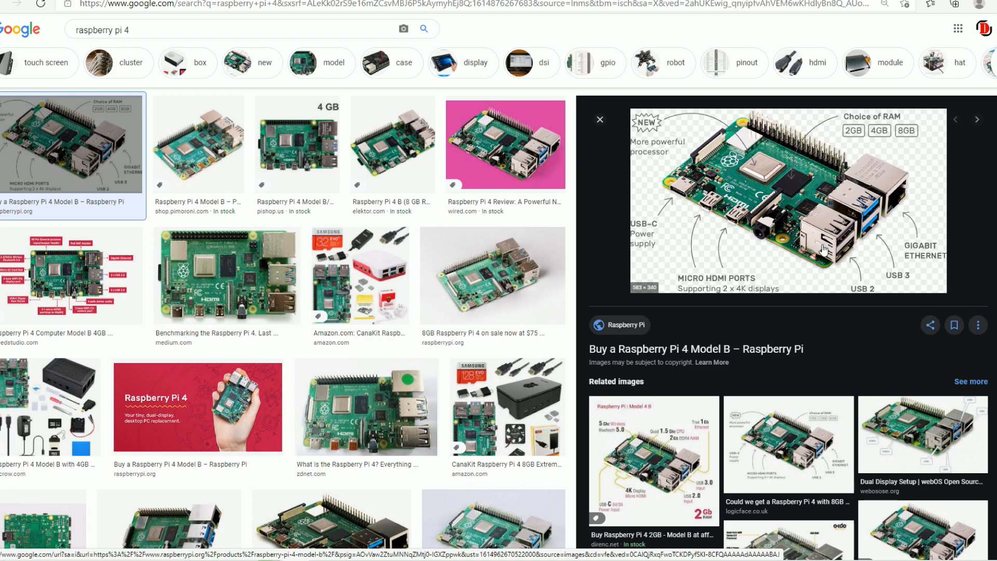
{"action": "mouse_move", "coordinate": [782, 188]}
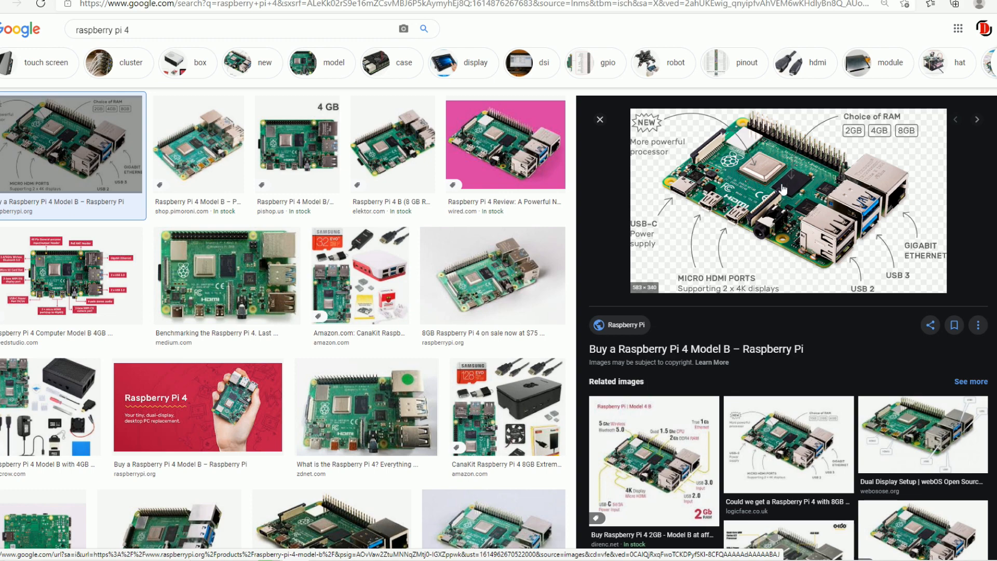
{"action": "mouse_move", "coordinate": [799, 157]}
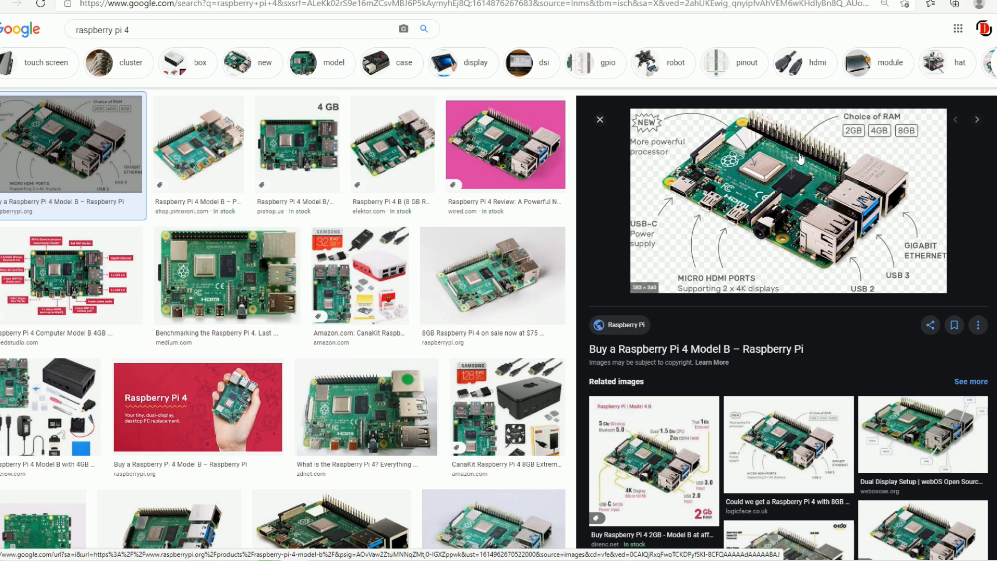
{"action": "mouse_move", "coordinate": [754, 170]}
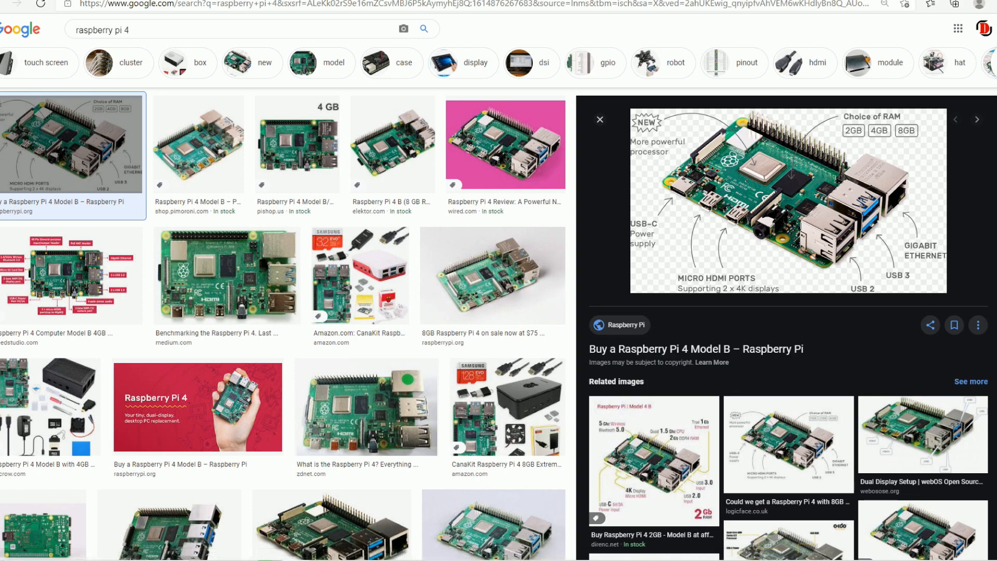
{"action": "mouse_move", "coordinate": [774, 225]}
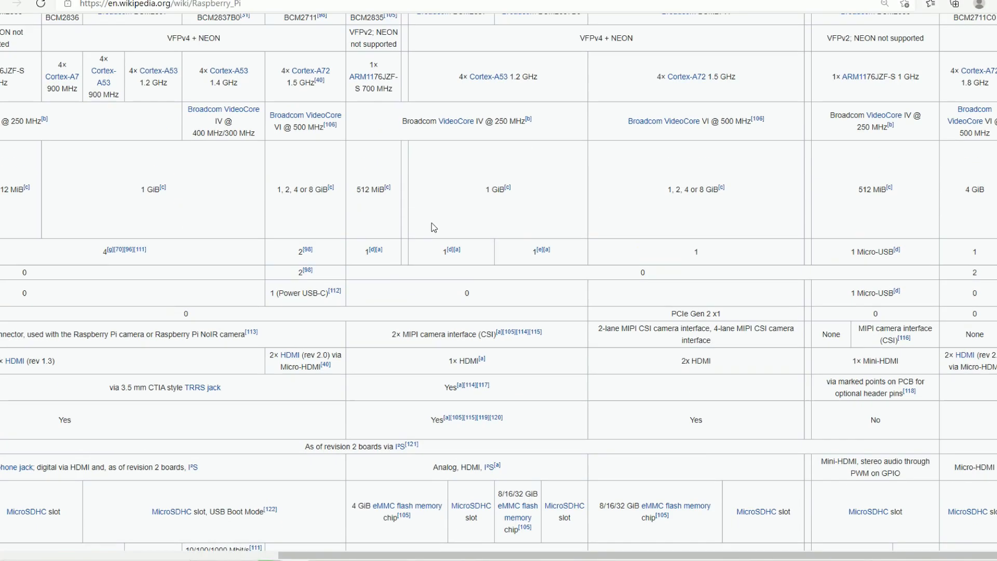
{"action": "scroll", "scroll_direction": "up", "scroll_amount": 3}
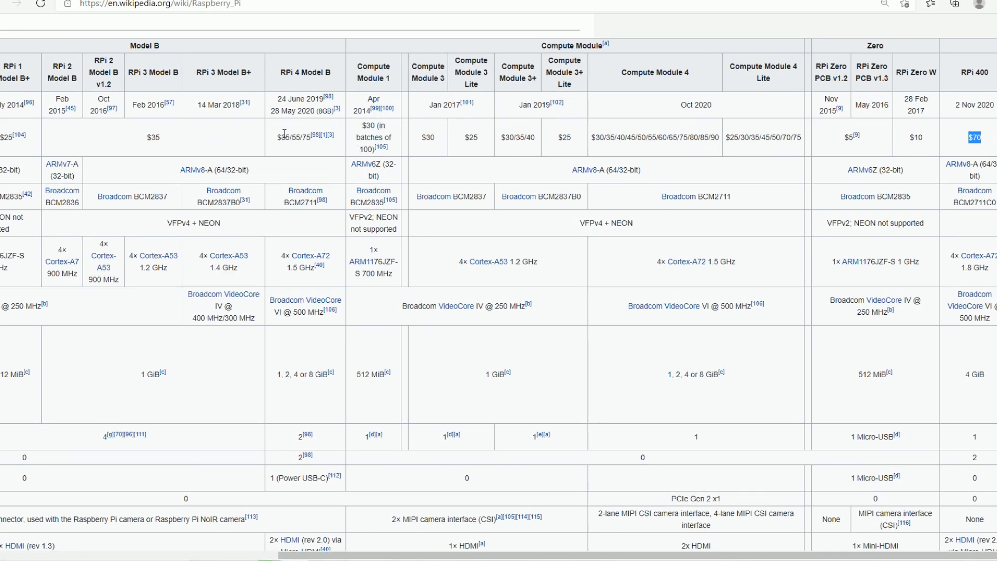
{"action": "double_click", "coordinate": [296, 138]}
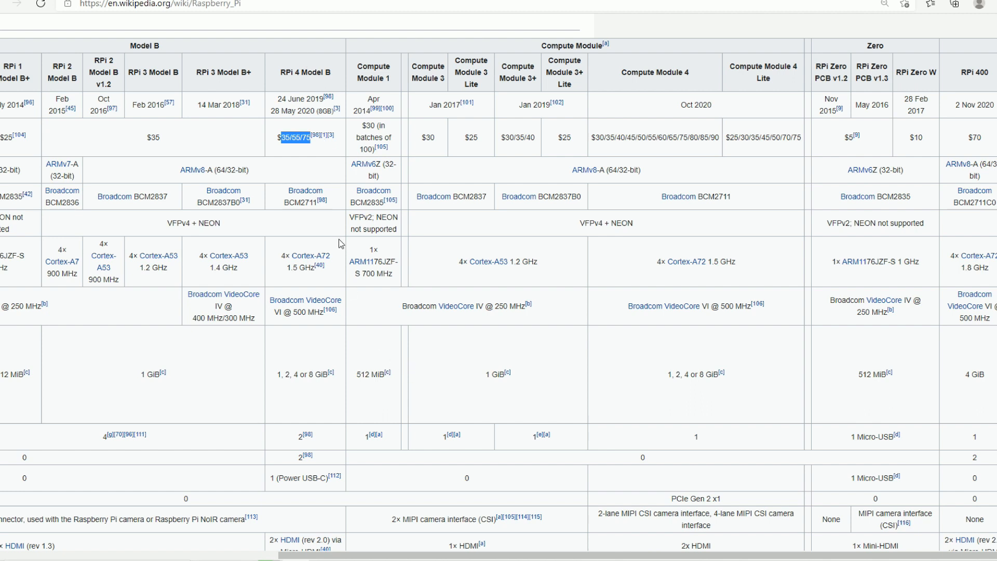
{"action": "mouse_move", "coordinate": [242, 143]}
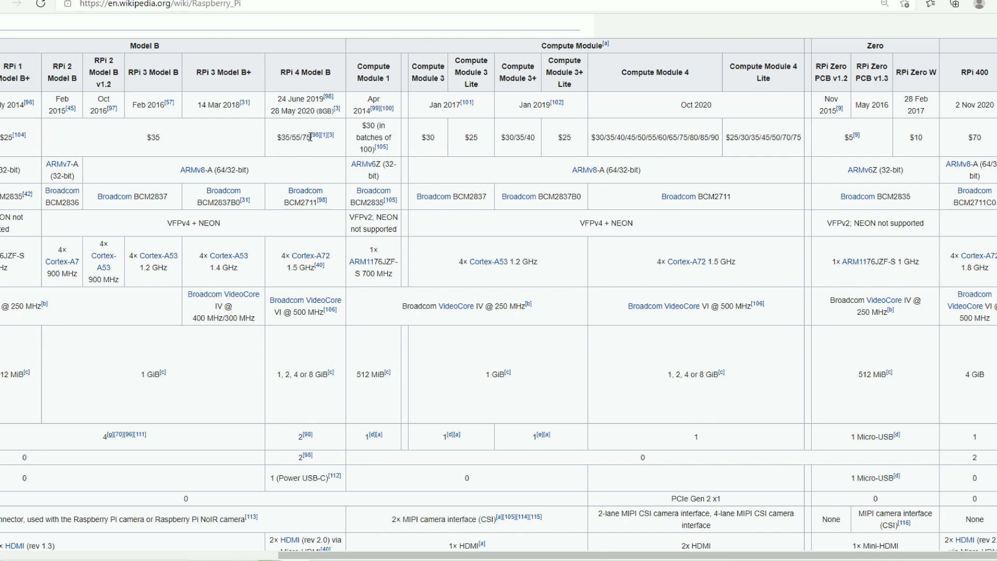
{"action": "double_click", "coordinate": [293, 137]}
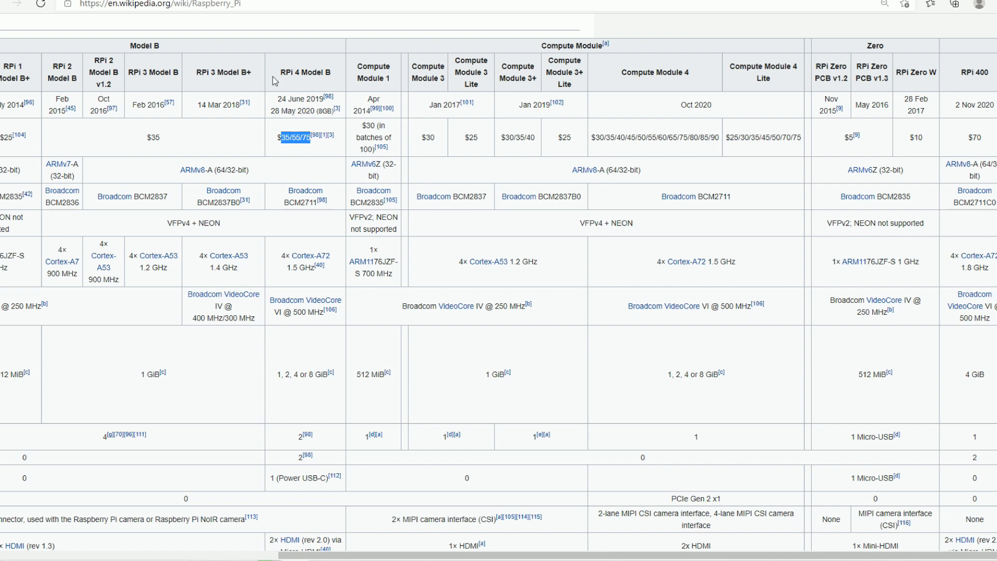
{"action": "mouse_move", "coordinate": [273, 81]}
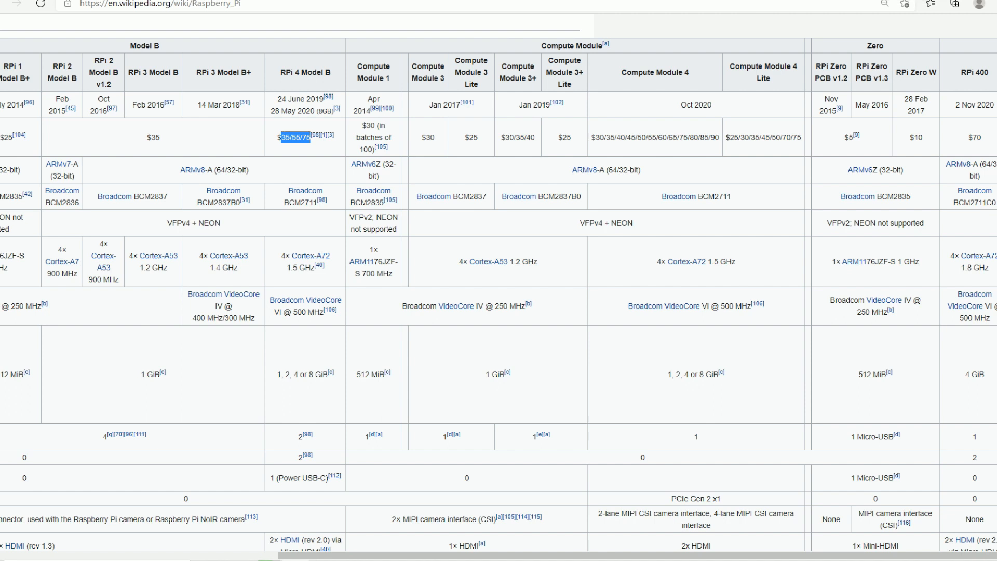
{"action": "mouse_move", "coordinate": [319, 346]}
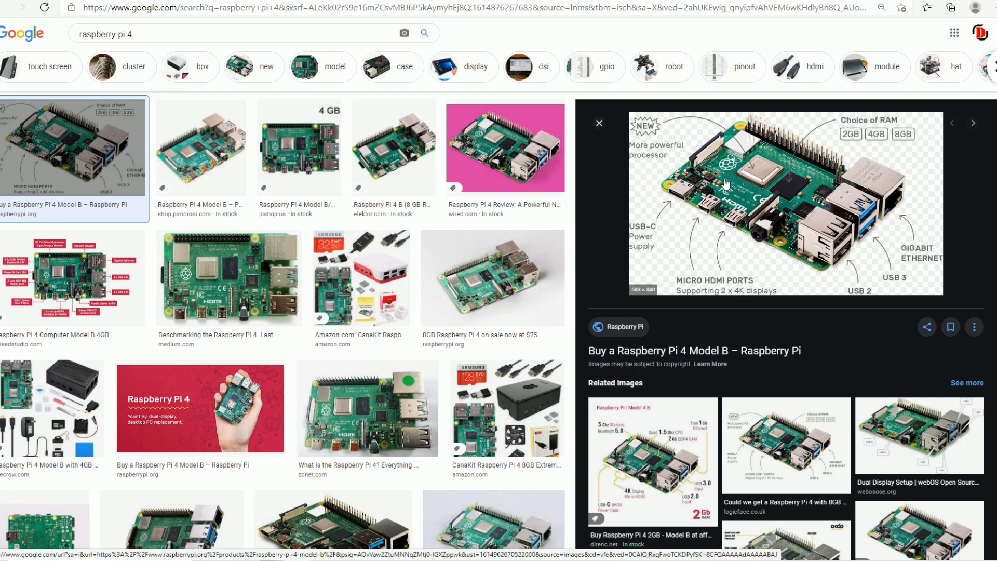
{"action": "mouse_move", "coordinate": [703, 173]}
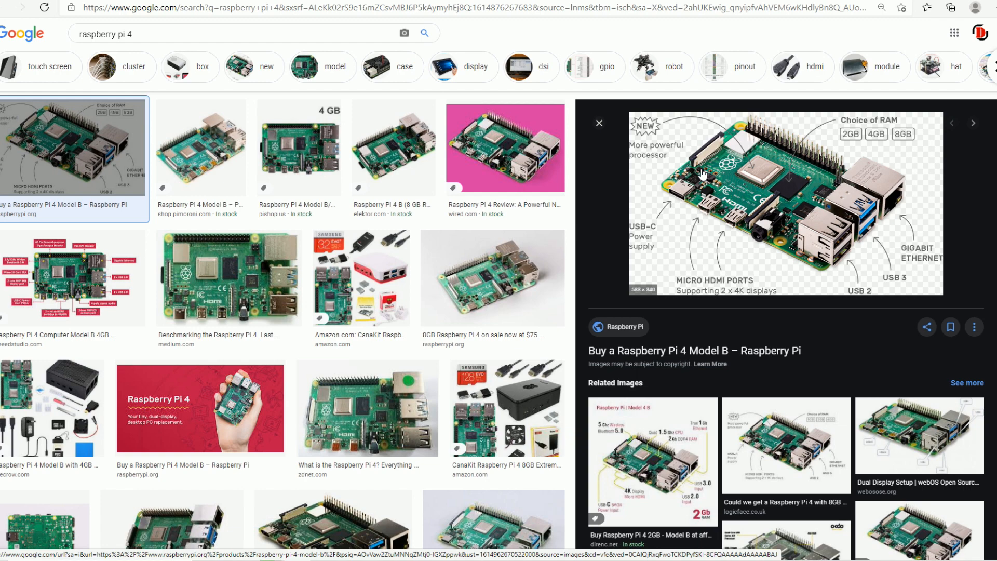
{"action": "mouse_move", "coordinate": [386, 138]}
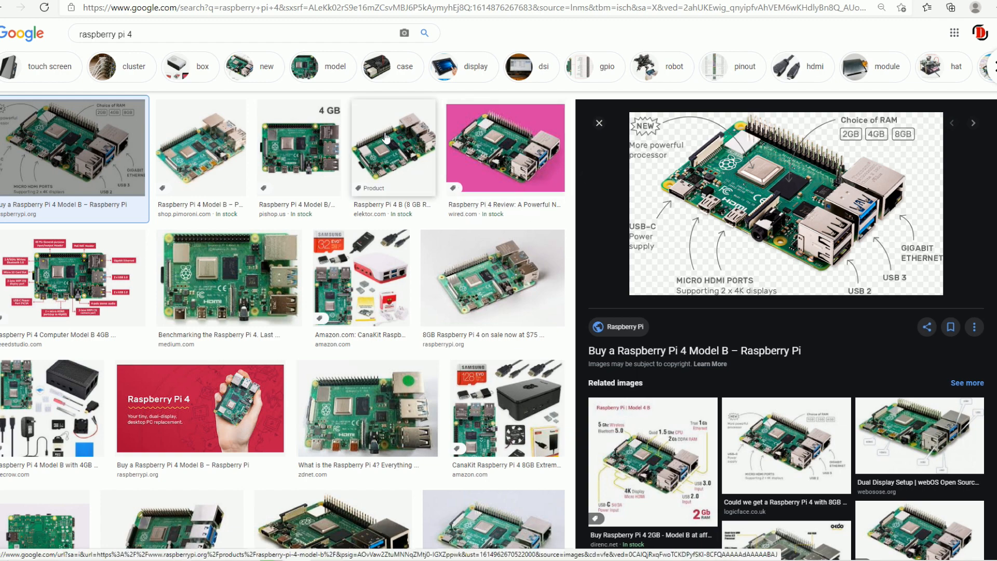
{"action": "mouse_move", "coordinate": [665, 179]}
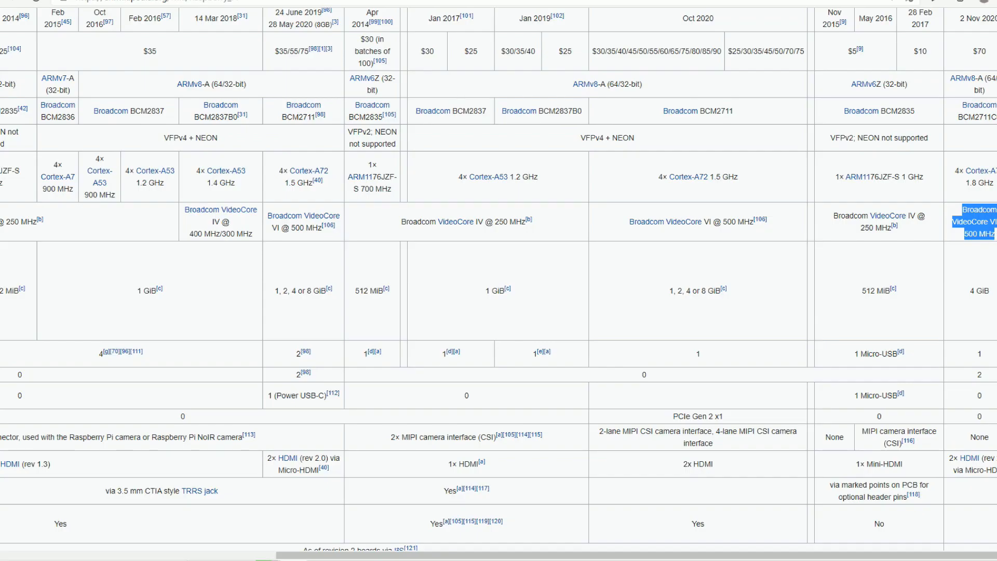
{"action": "mouse_move", "coordinate": [573, 345]}
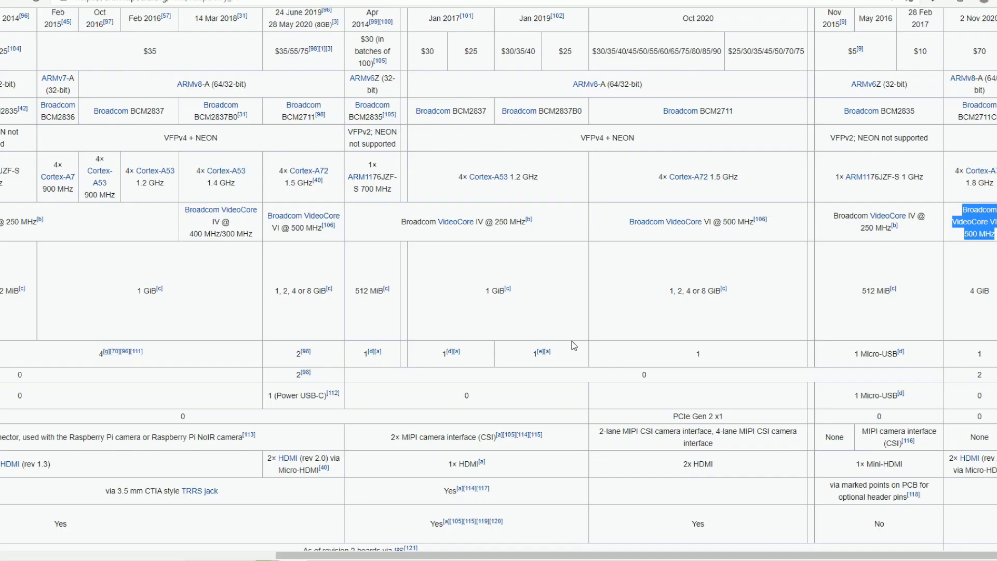
{"action": "mouse_move", "coordinate": [424, 164]}
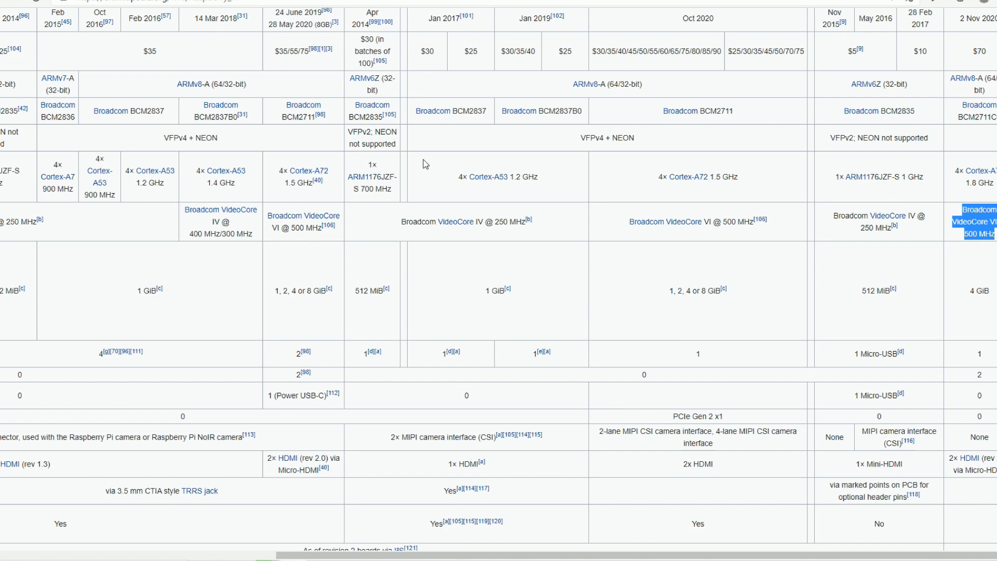
{"action": "mouse_move", "coordinate": [763, 147]}
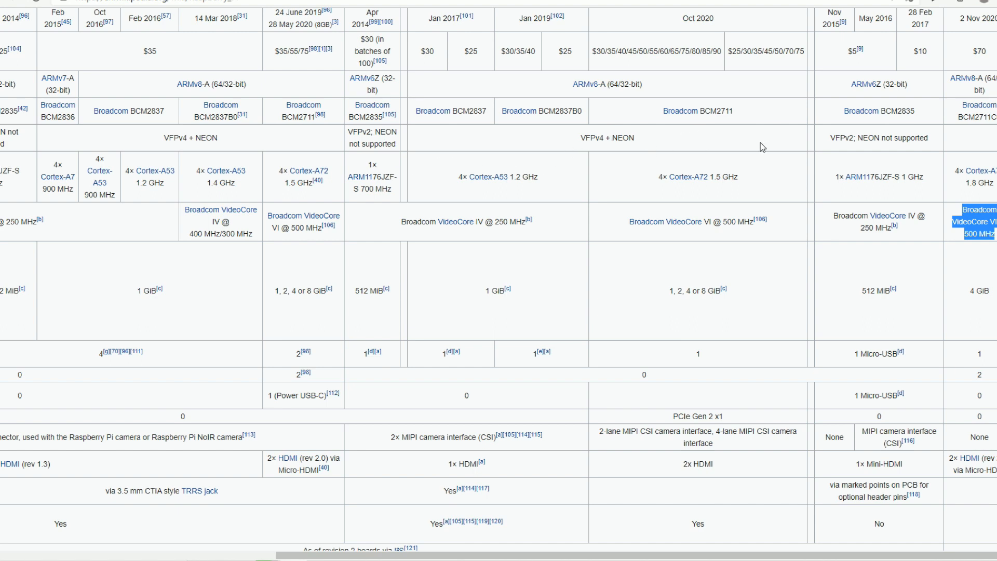
{"action": "mouse_move", "coordinate": [529, 194]}
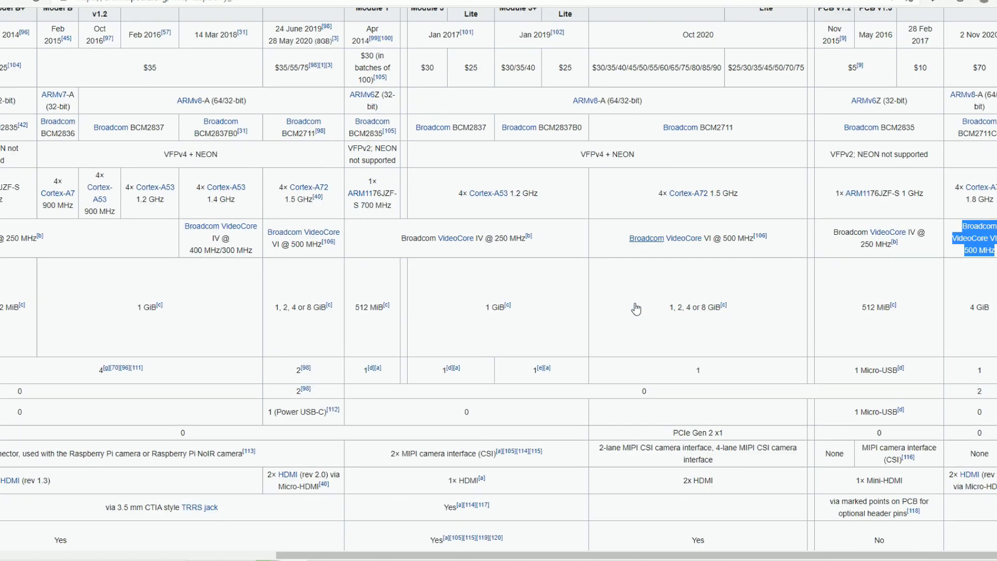
Scroll the specs table and highlight the PCIe Gen 2 x1 entry in the Compute Module 4 column
{"action": "scroll", "scroll_direction": "down", "scroll_amount": 3}
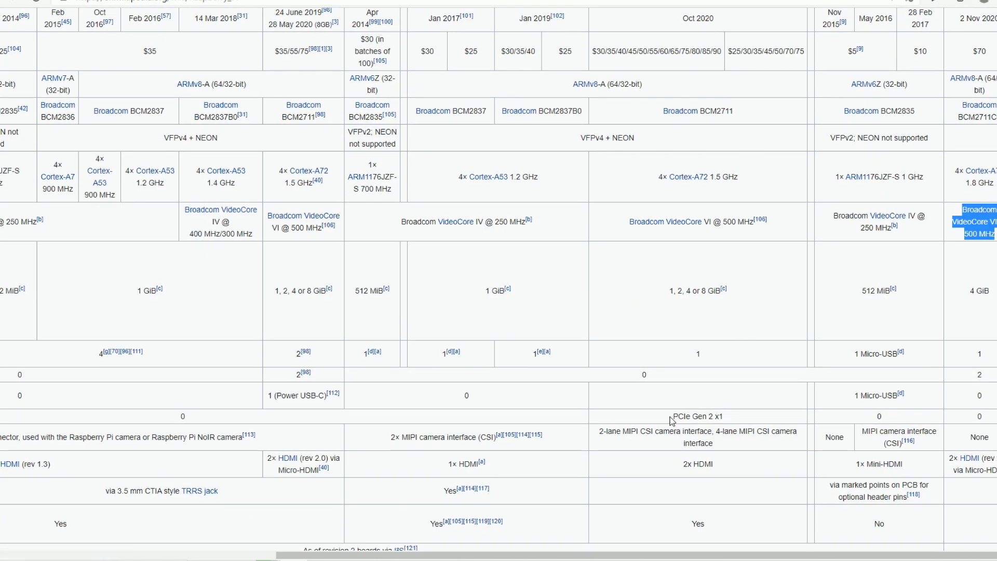
{"action": "double_click", "coordinate": [696, 415]}
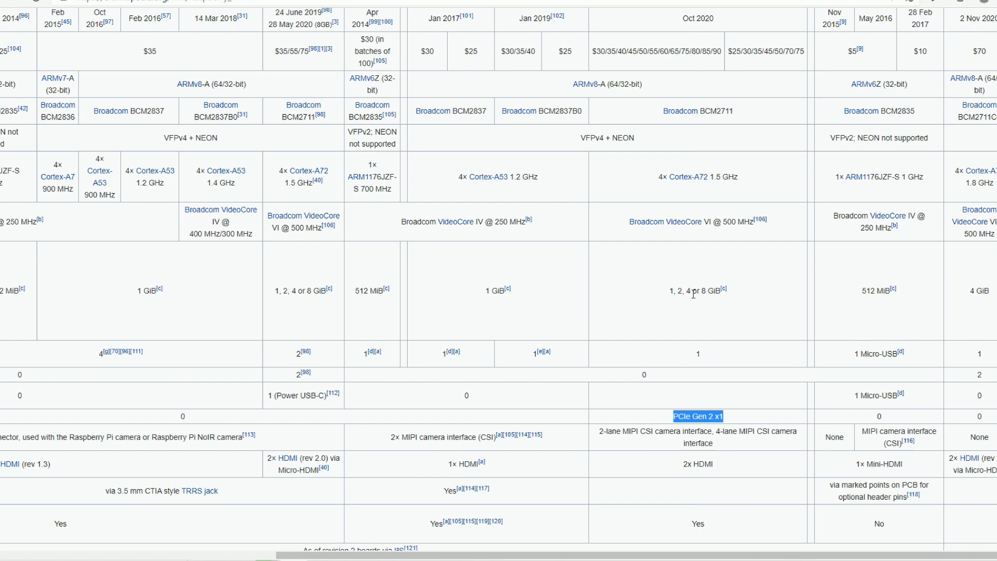
{"action": "mouse_move", "coordinate": [561, 152]}
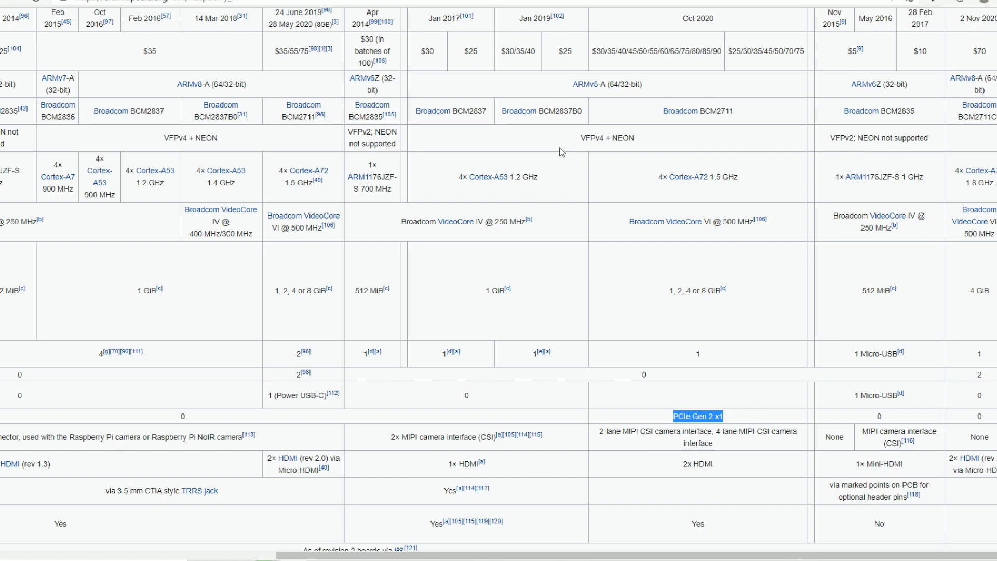
{"action": "mouse_move", "coordinate": [372, 161]}
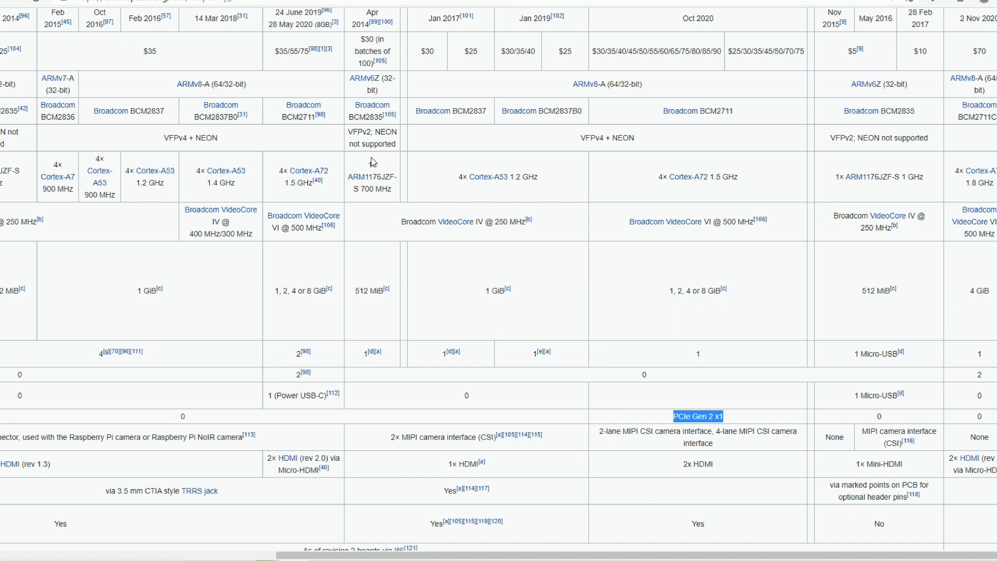
{"action": "mouse_move", "coordinate": [476, 151]}
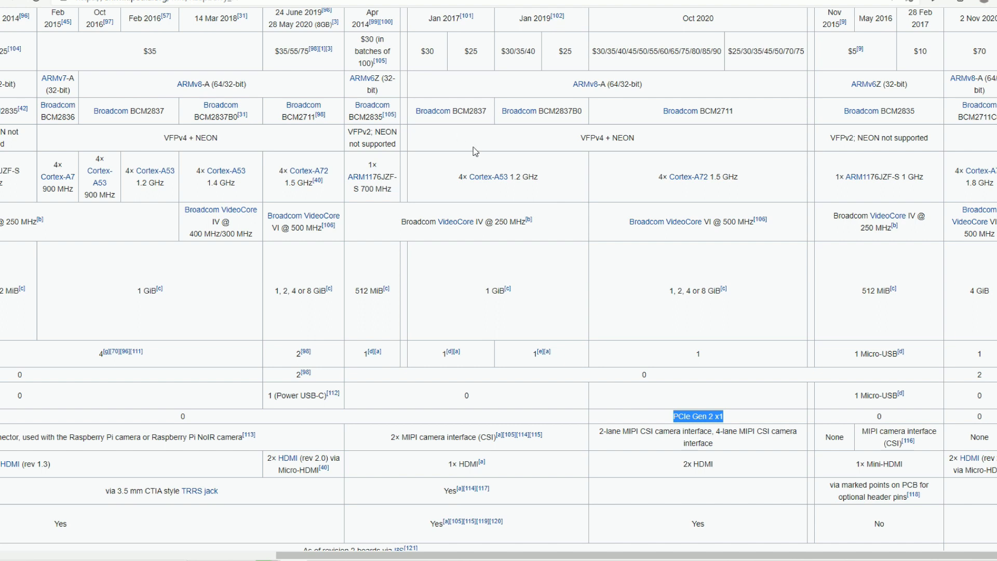
{"action": "mouse_move", "coordinate": [470, 175]}
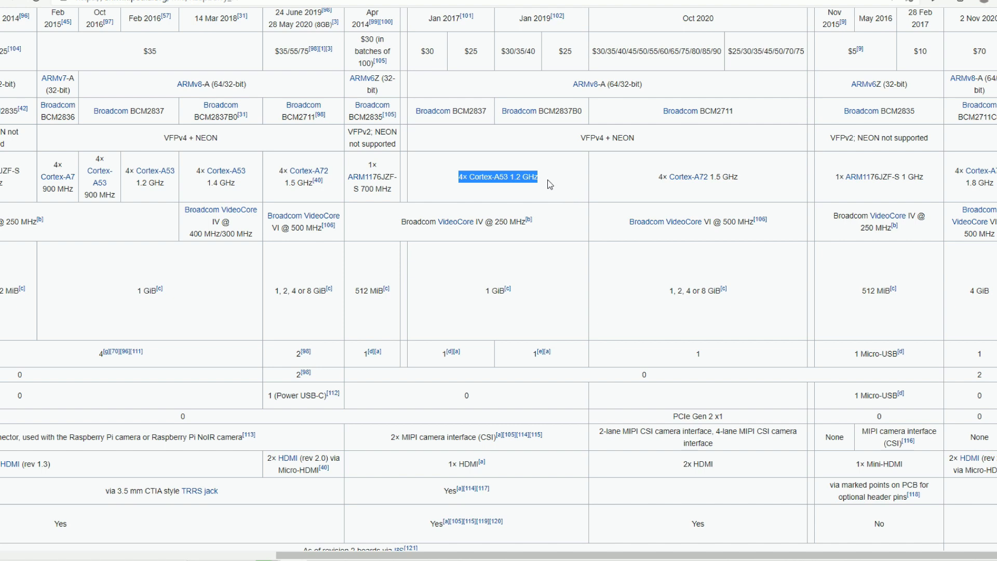
{"action": "mouse_move", "coordinate": [530, 189]}
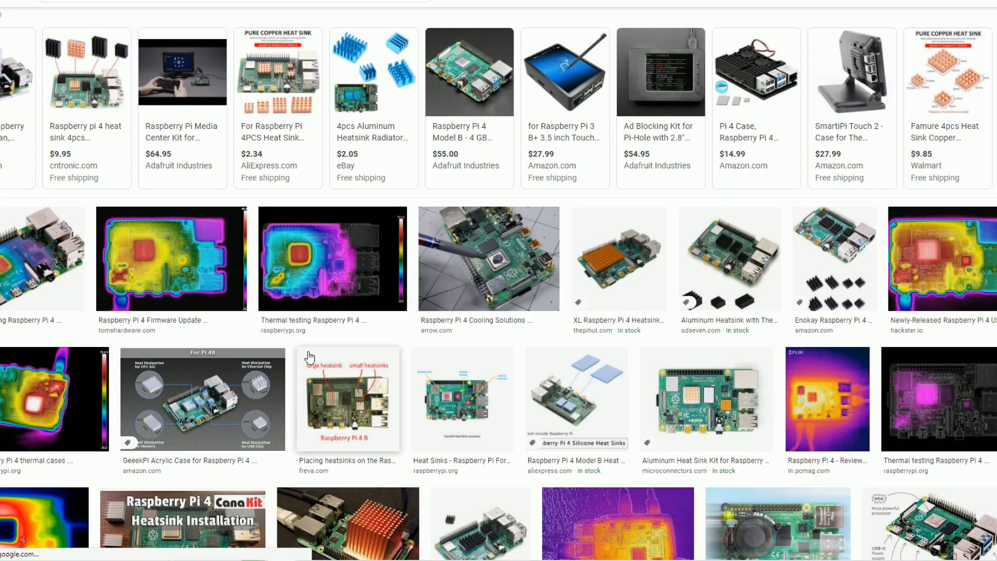
{"action": "mouse_move", "coordinate": [307, 318]}
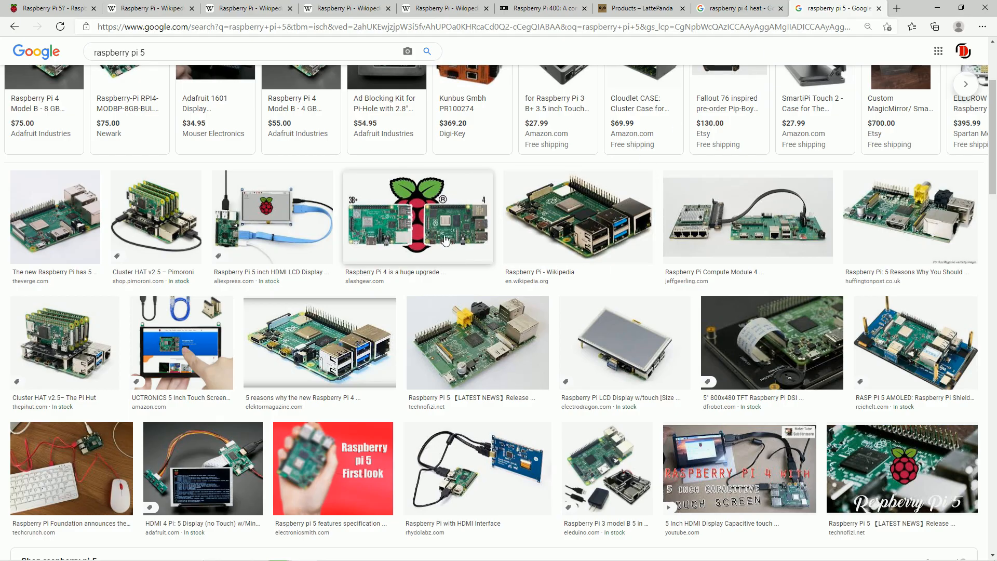
{"action": "mouse_move", "coordinate": [442, 216]}
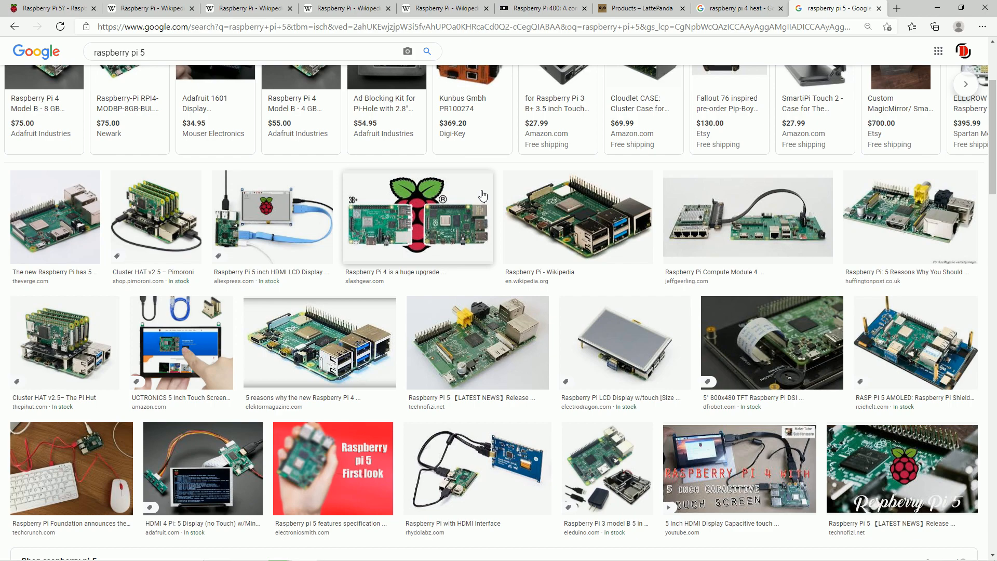
Scroll the raspberry pi 5 Google Images results to browse the thumbnails
{"action": "scroll", "scroll_direction": "down", "scroll_amount": 3}
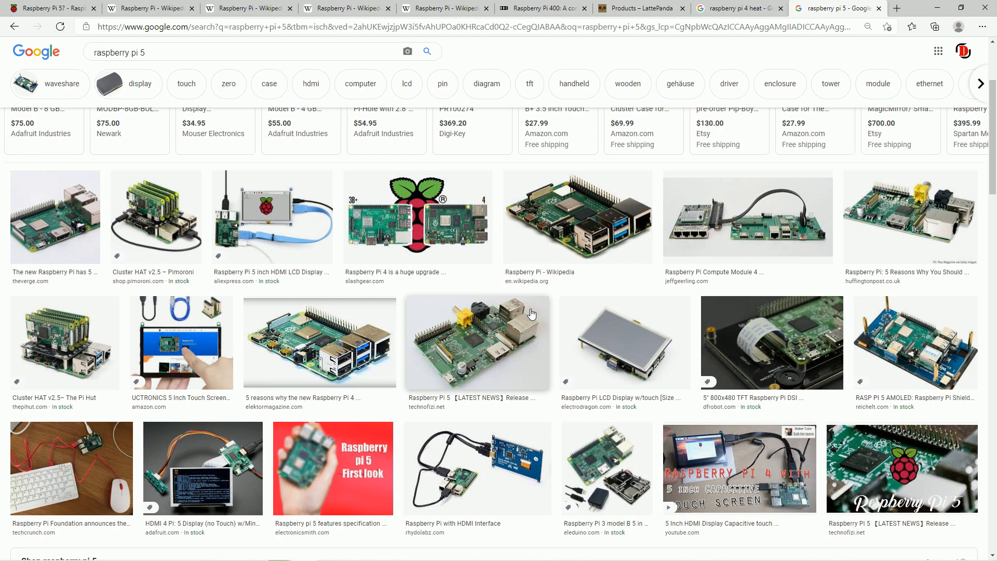
{"action": "mouse_move", "coordinate": [527, 183]}
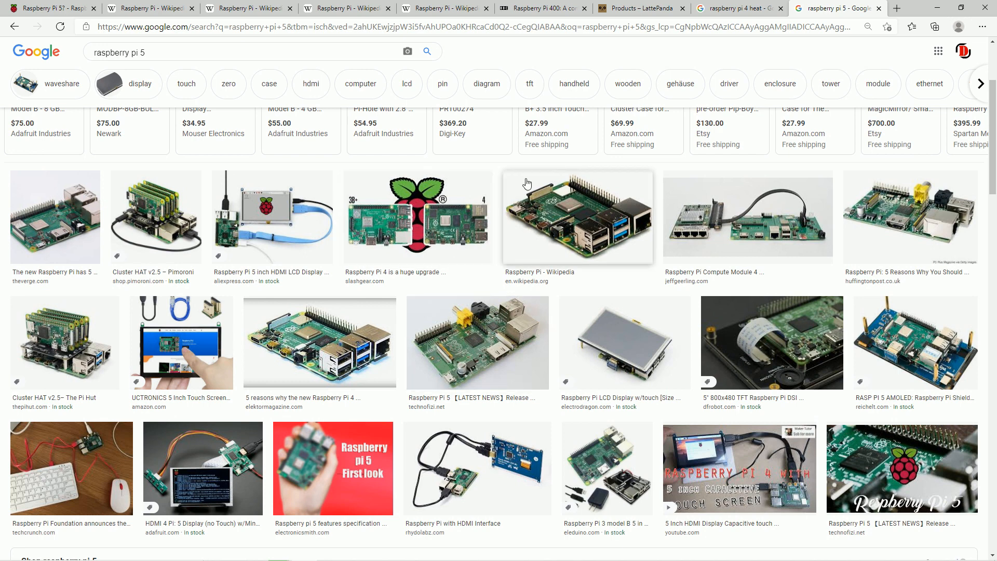
{"action": "mouse_move", "coordinate": [105, 476]}
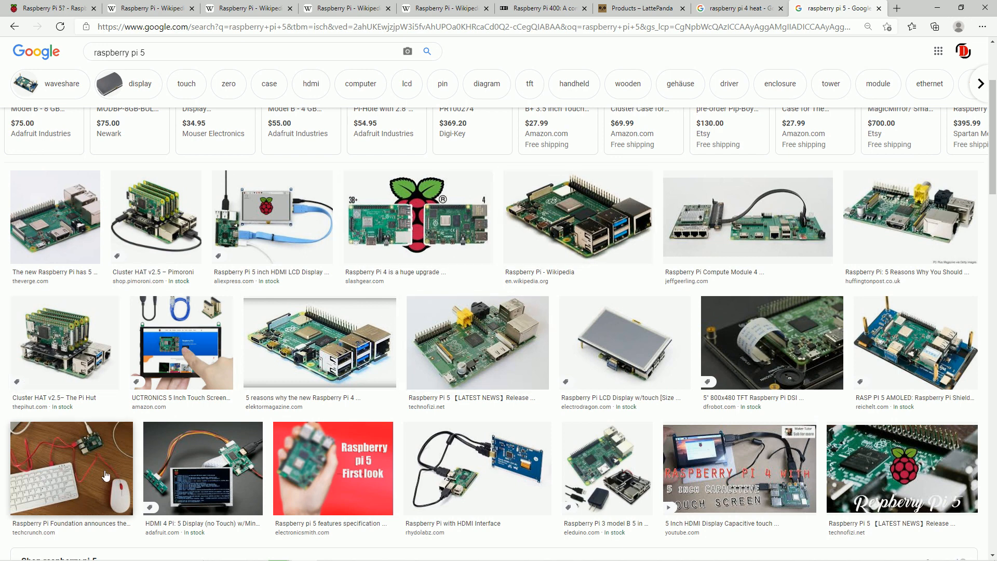
{"action": "mouse_move", "coordinate": [296, 368]}
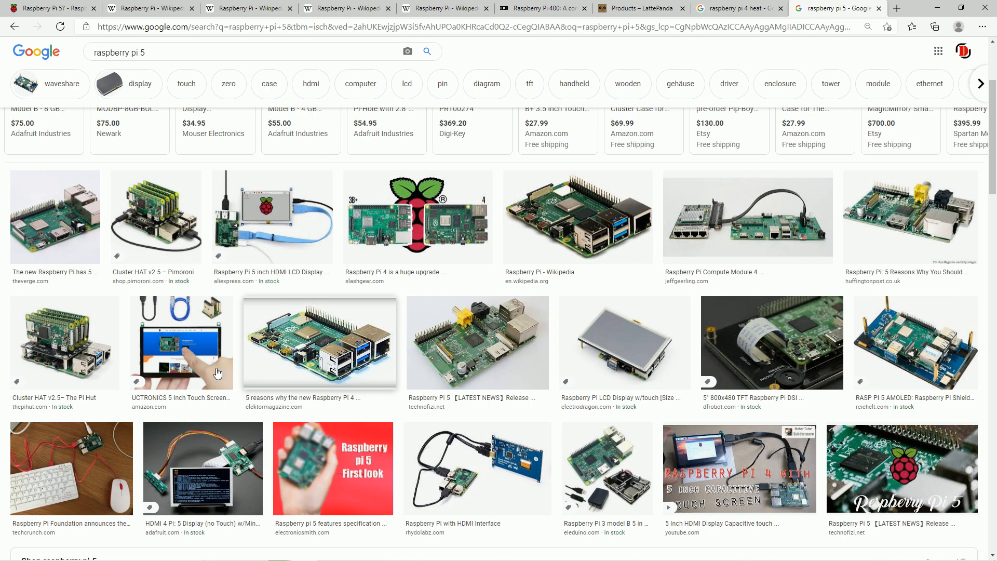
{"action": "mouse_move", "coordinate": [378, 239]}
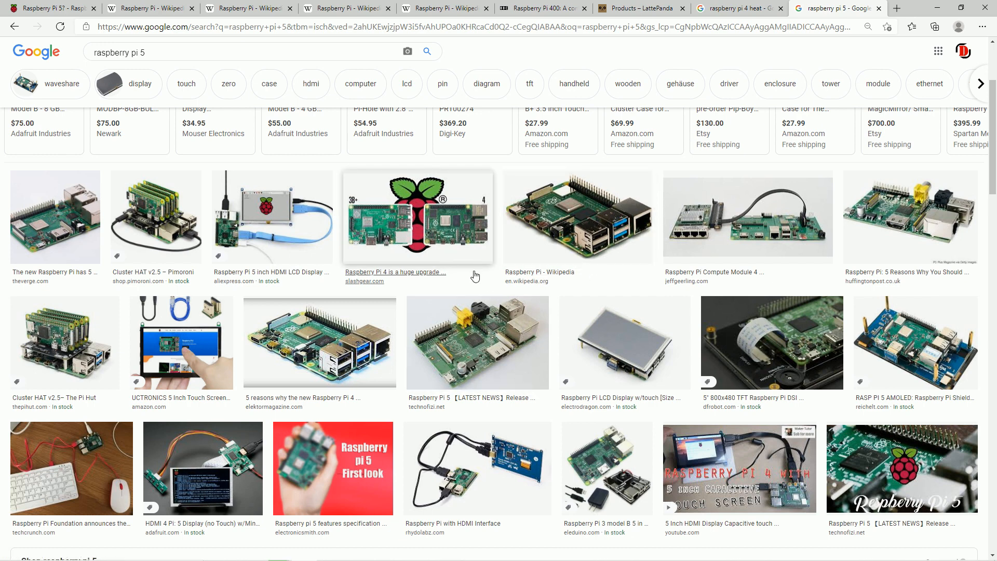
{"action": "mouse_move", "coordinate": [468, 280]}
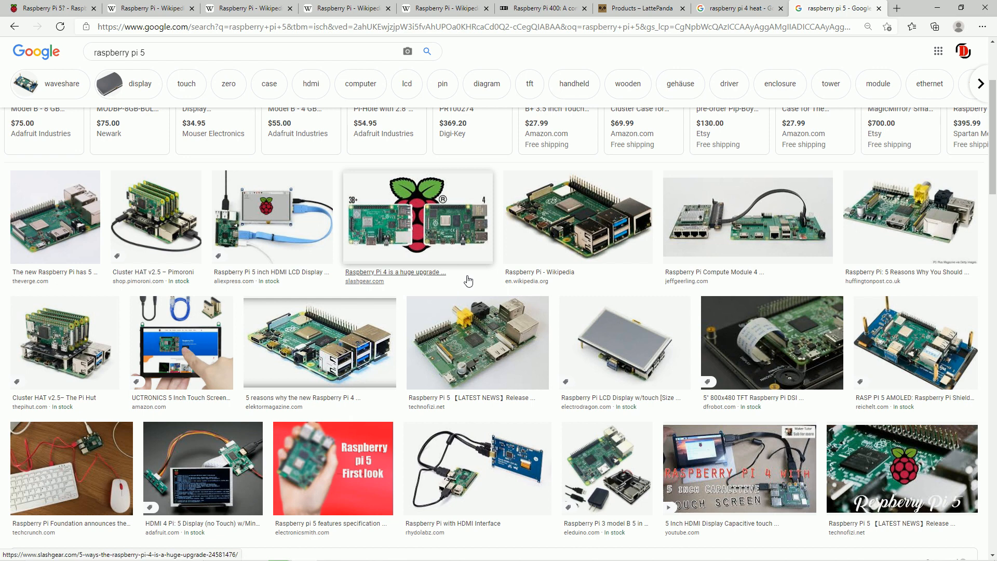